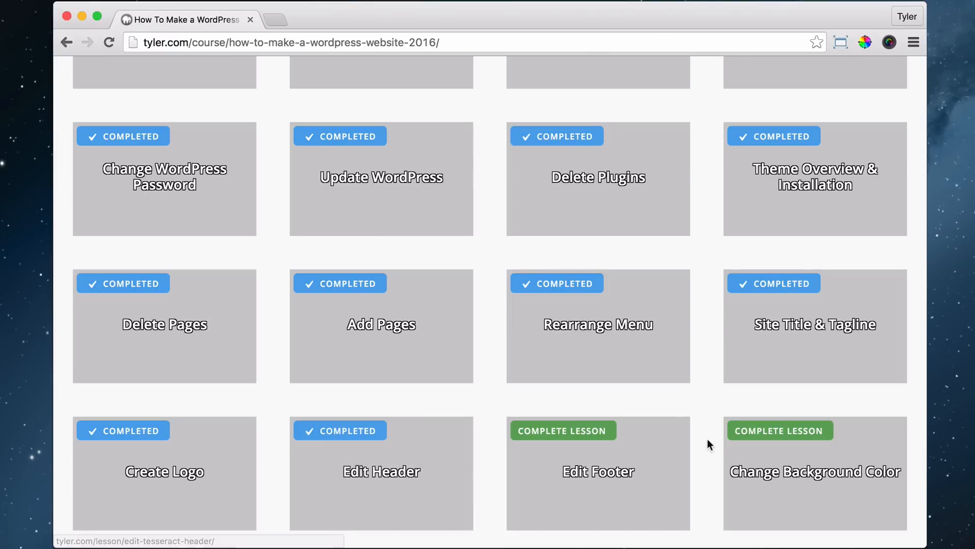
pyautogui.moveTo(645, 408)
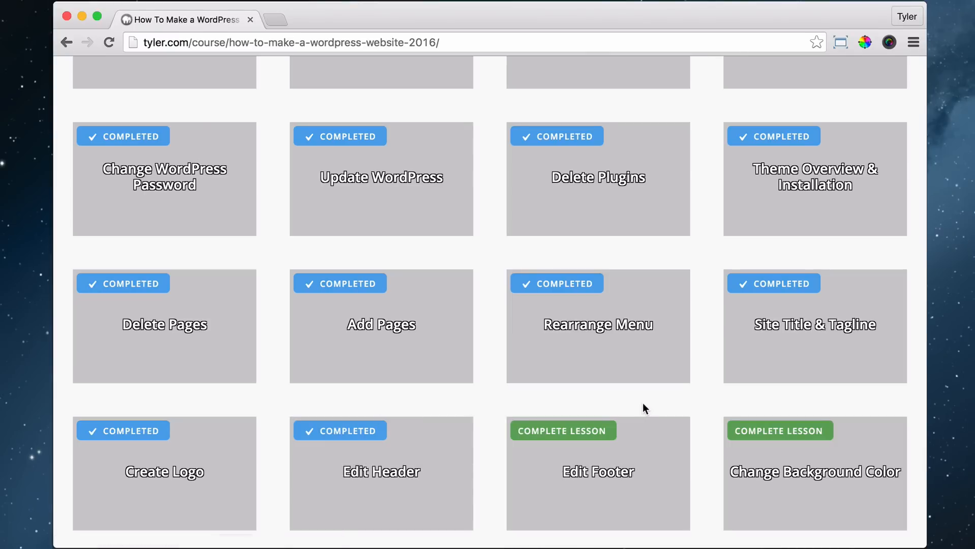
pyautogui.moveTo(566, 429)
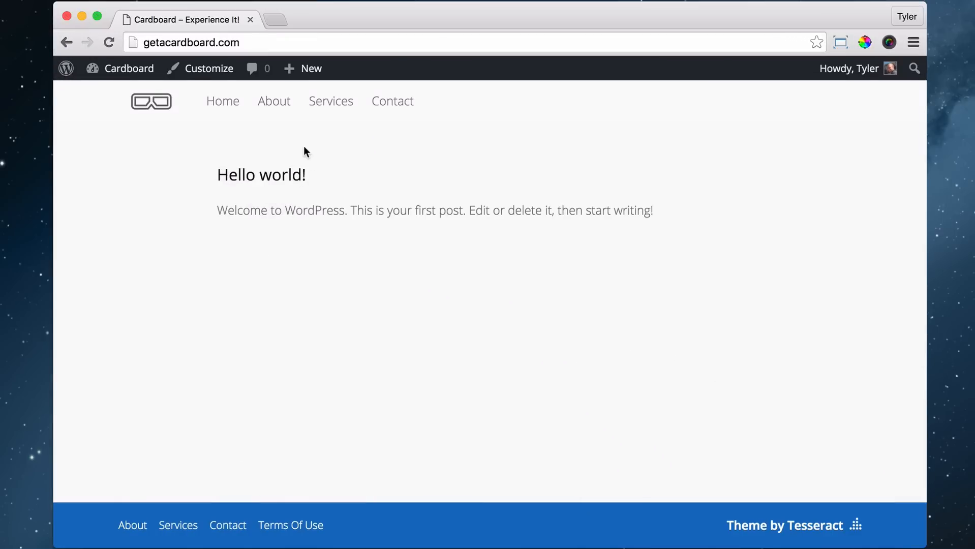
pyautogui.moveTo(293, 517)
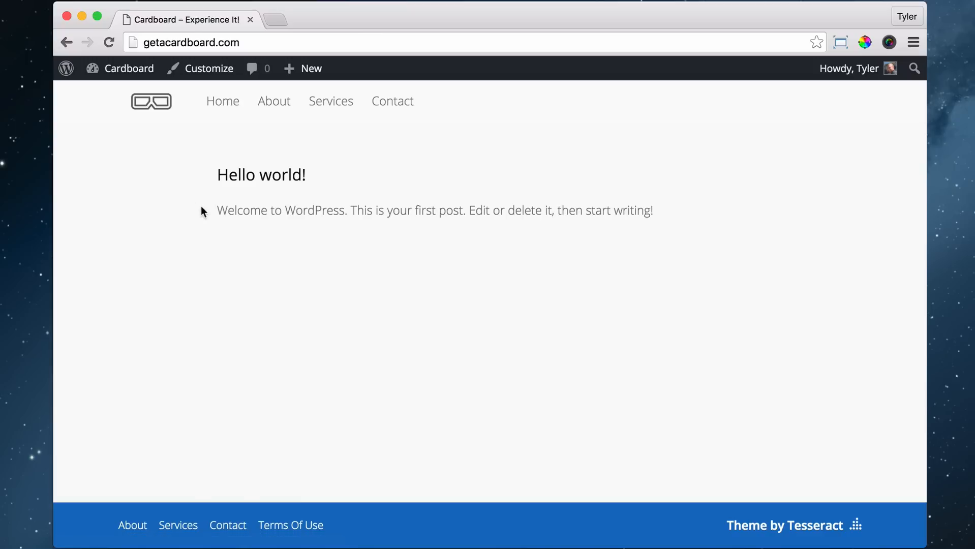
# Open the Cardboard site's customizer with Tesseract theme settings beside the live preview.
pyautogui.click(209, 68)
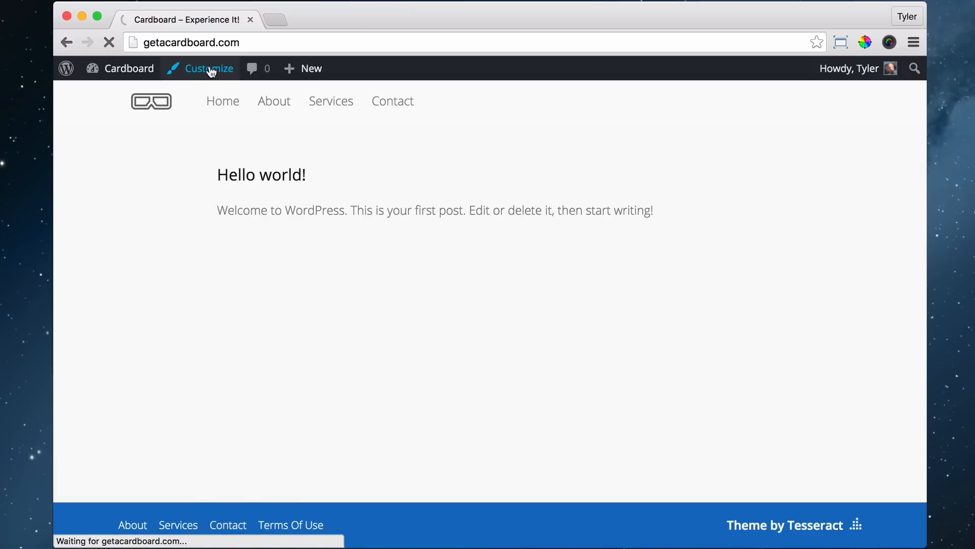
pyautogui.click(209, 69)
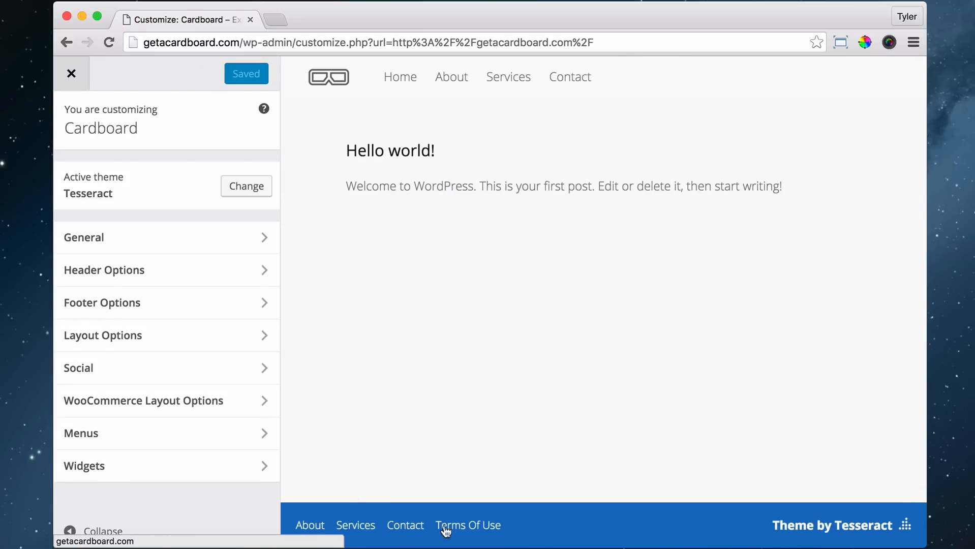
pyautogui.moveTo(429, 434)
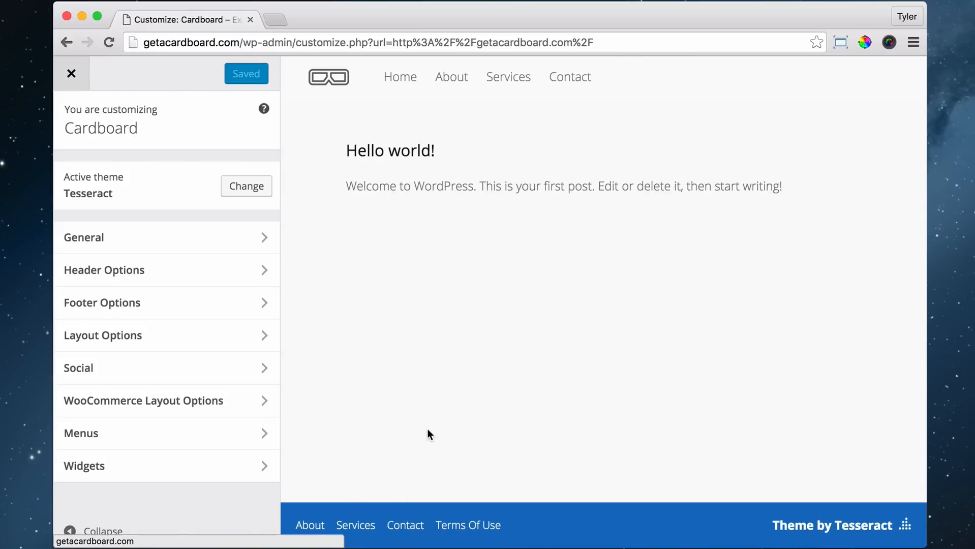
pyautogui.moveTo(423, 438)
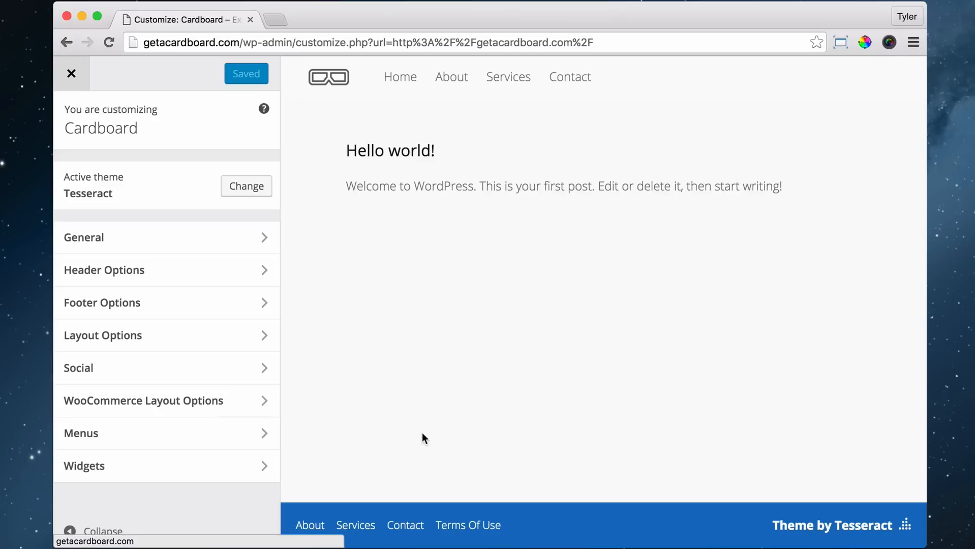
pyautogui.moveTo(392, 436)
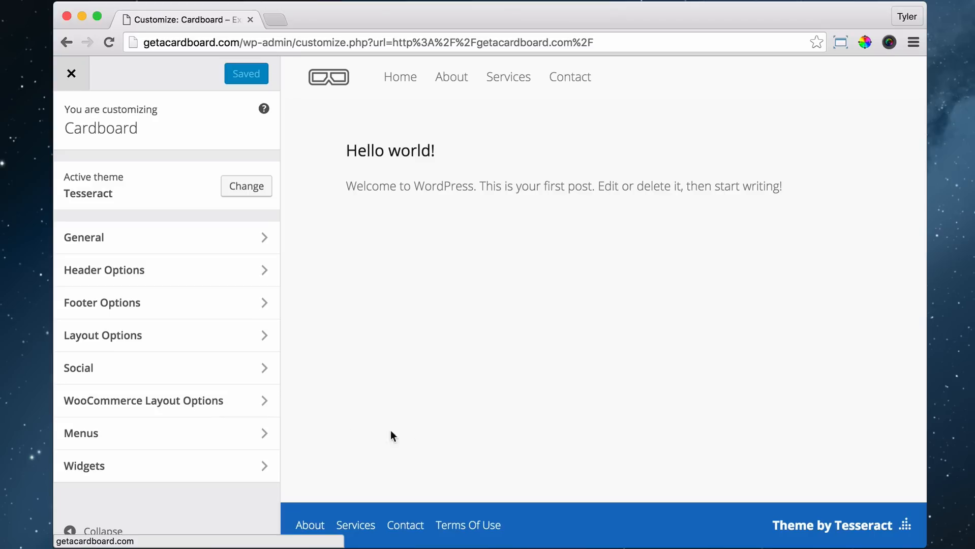
pyautogui.moveTo(260, 433)
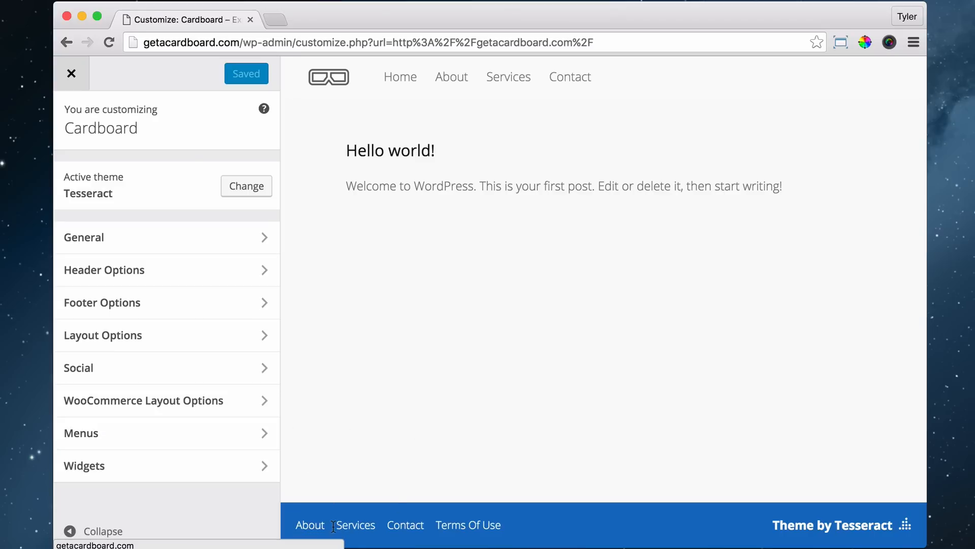
pyautogui.moveTo(305, 462)
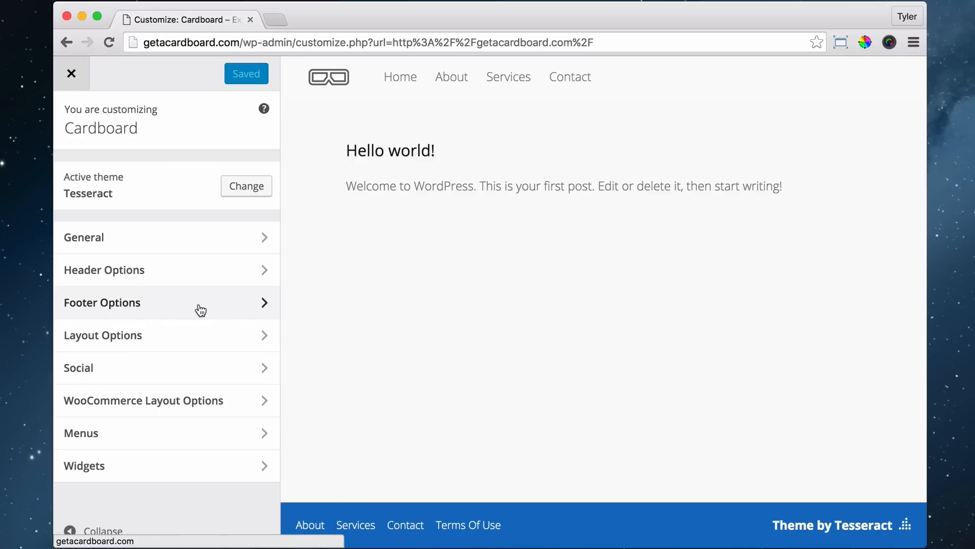
# Try a cyan Footer Background Color, then enter the light grey hex f1f.
pyautogui.click(102, 303)
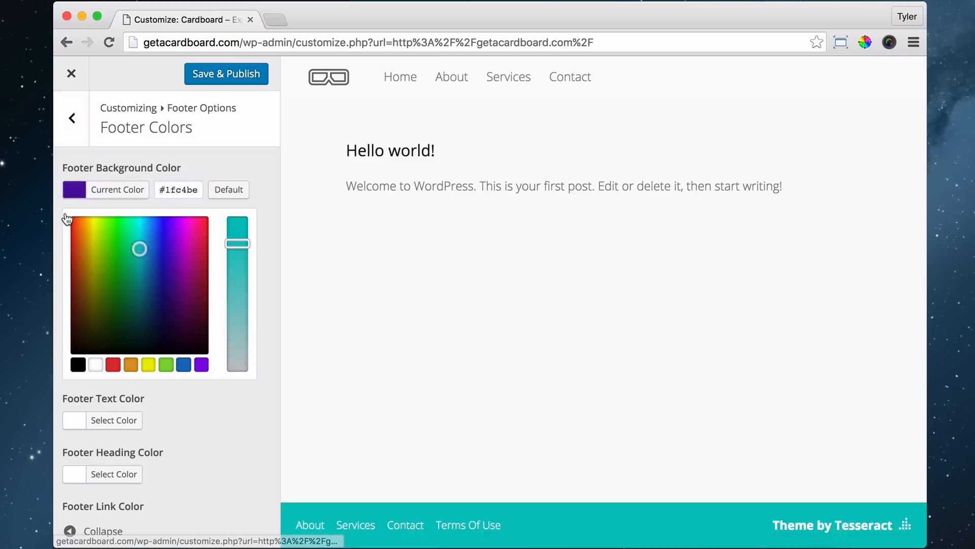
pyautogui.moveTo(237, 242); pyautogui.dragTo(237, 227)
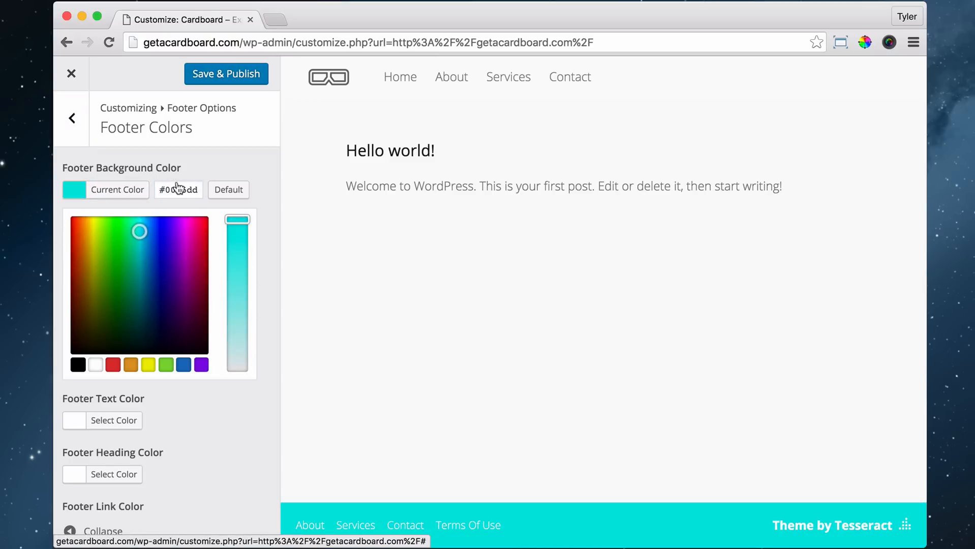
pyautogui.write('f1f')
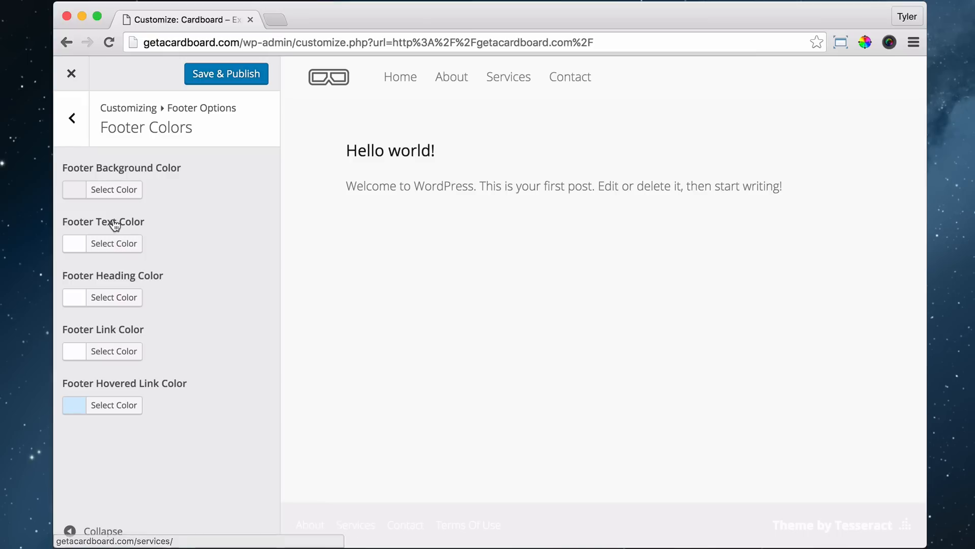
pyautogui.moveTo(115, 243)
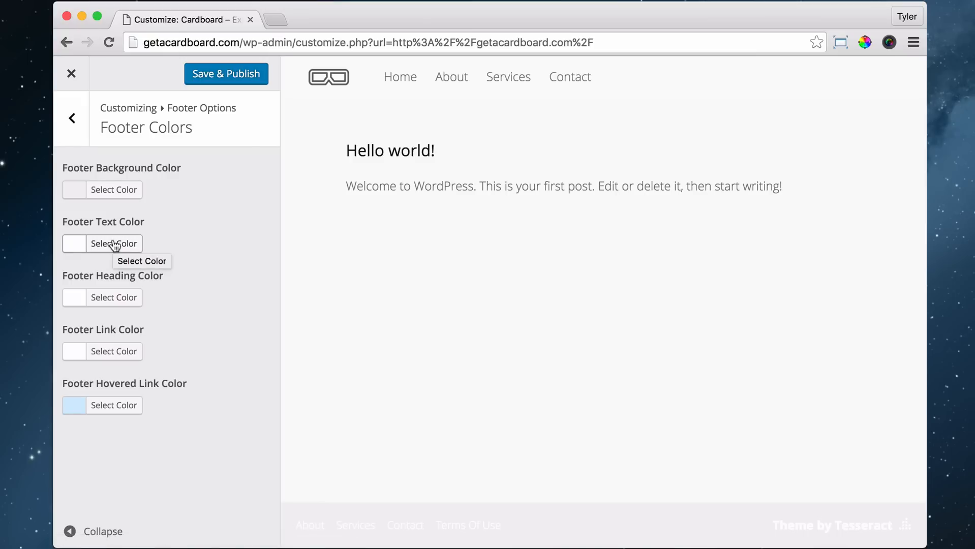
# Set Footer Text, Heading and Link colours all to grey #7c7c7c.
pyautogui.click(114, 243)
pyautogui.write('#7c7c7c')
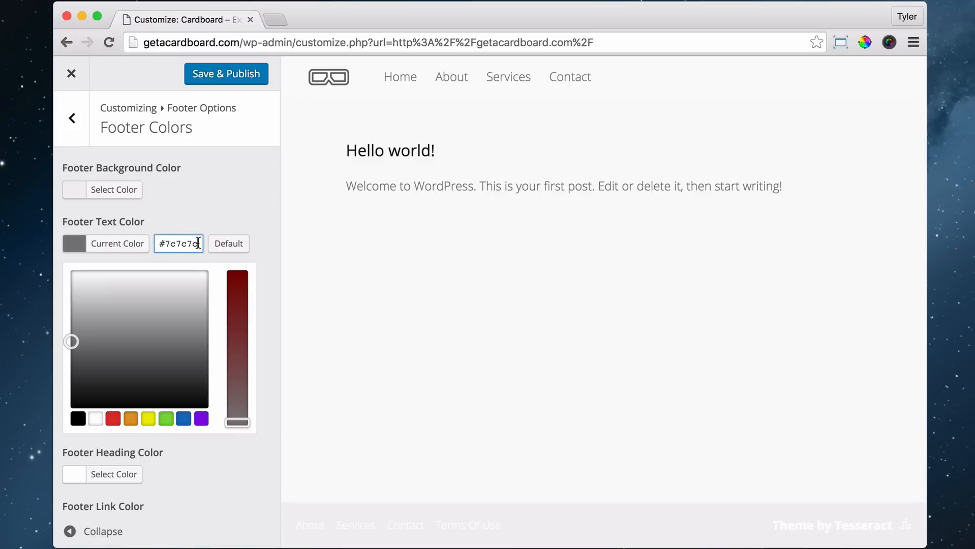
pyautogui.moveTo(100, 335)
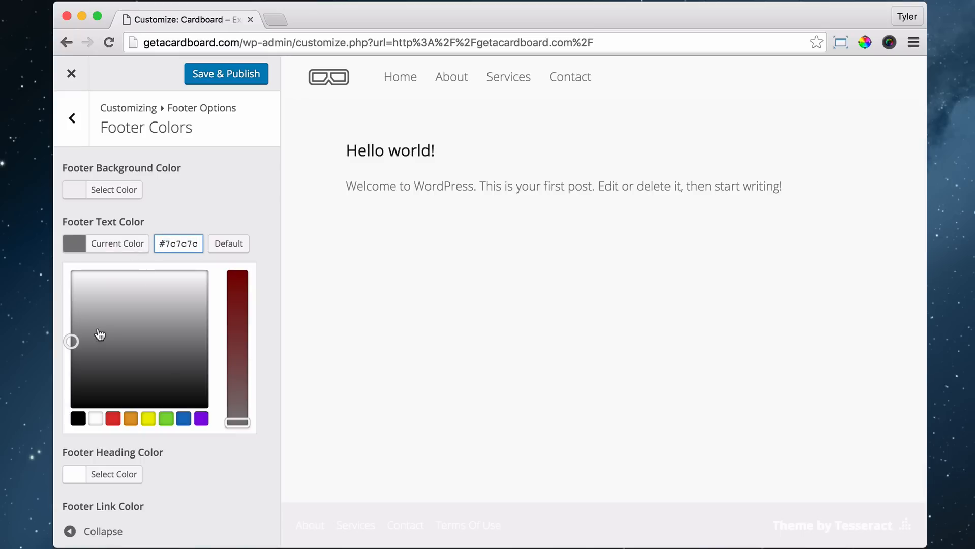
pyautogui.click(179, 243)
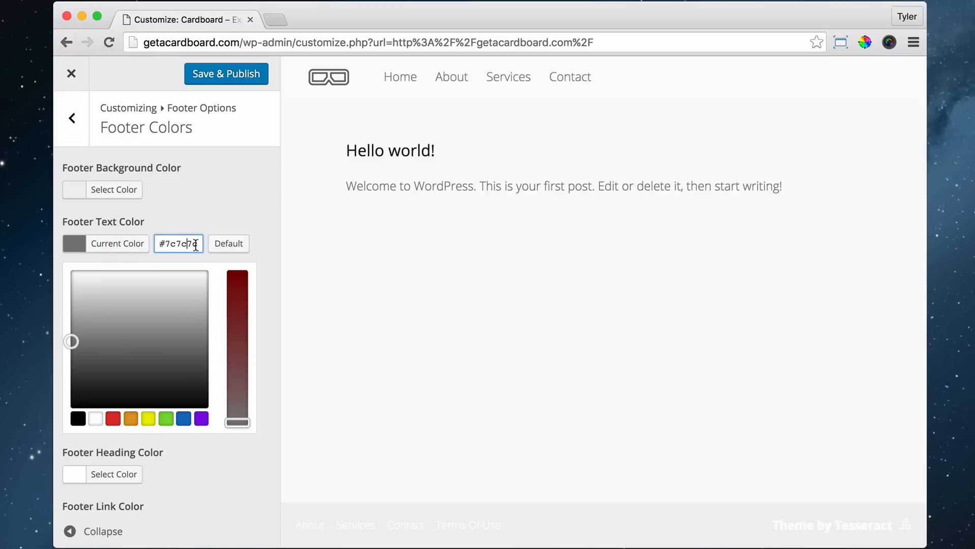
pyautogui.rightClick(179, 243)
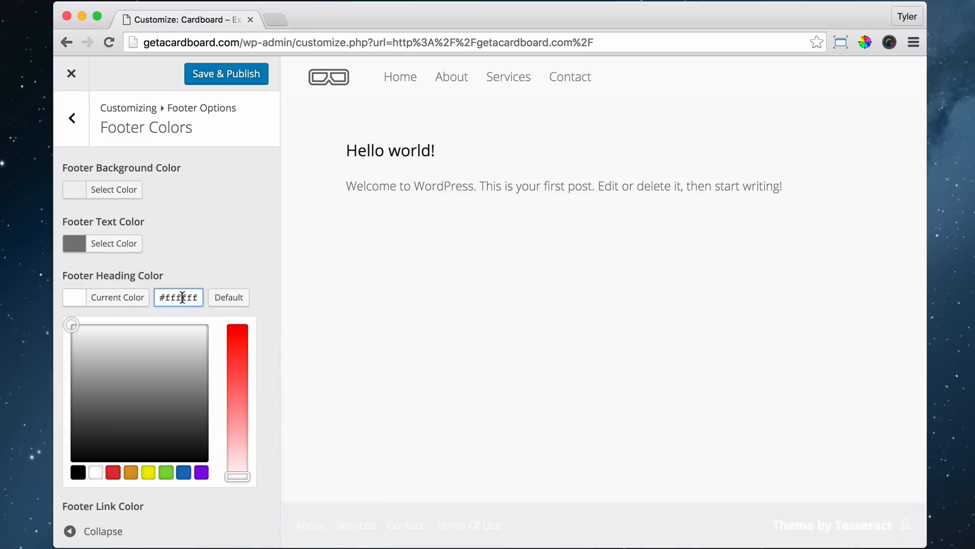
pyautogui.write('7c7c7c')
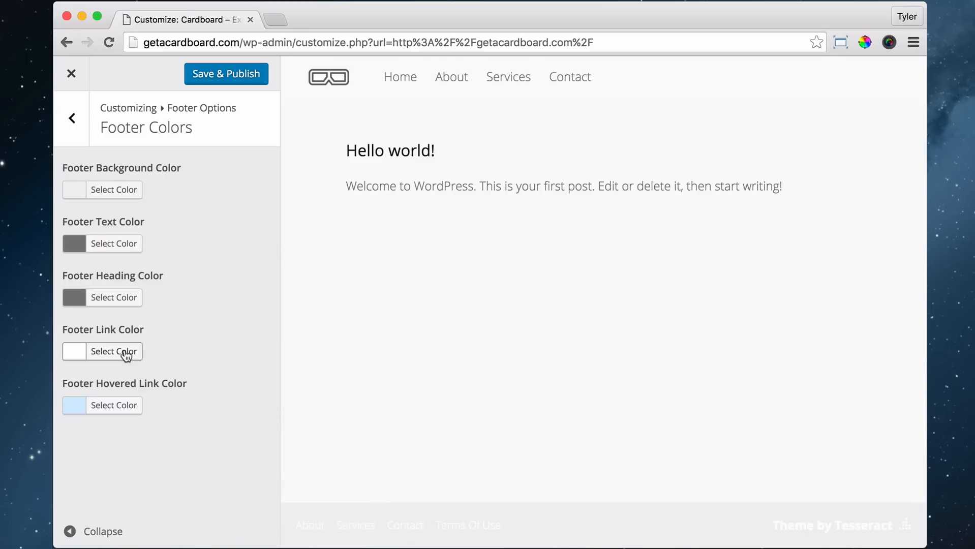
pyautogui.click(114, 351)
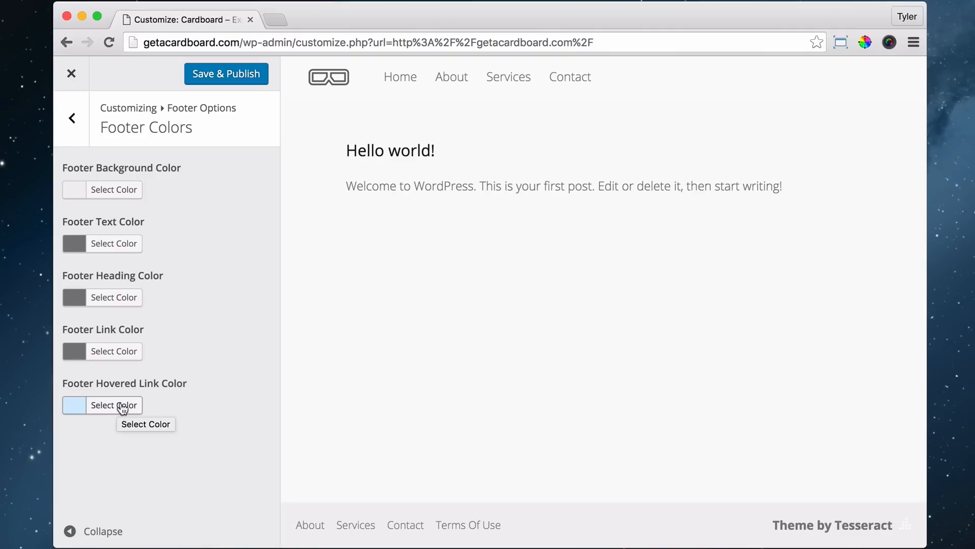
# Paste the grey into Footer Hovered Link Color, darken it, and return to Footer Options.
pyautogui.click(114, 405)
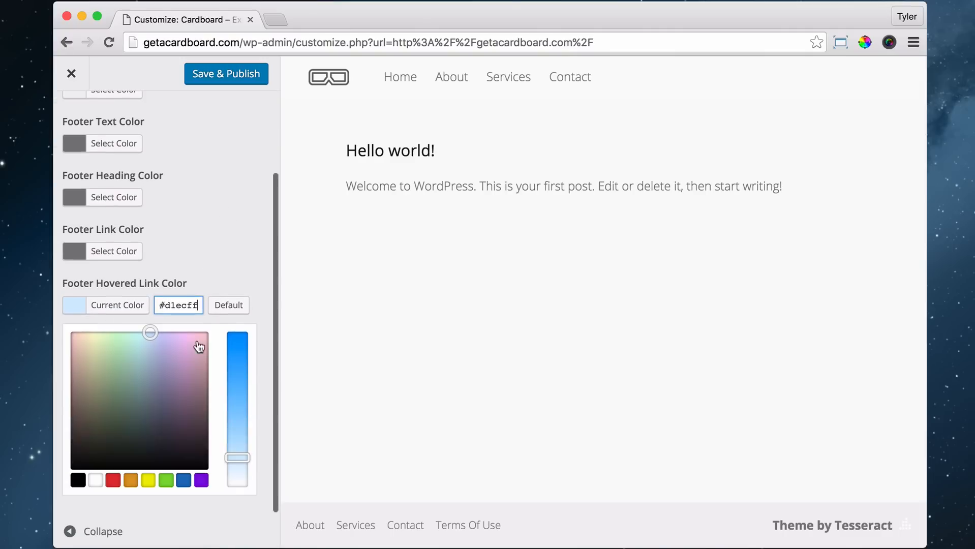
pyautogui.moveTo(237, 335); pyautogui.dragTo(238, 485)
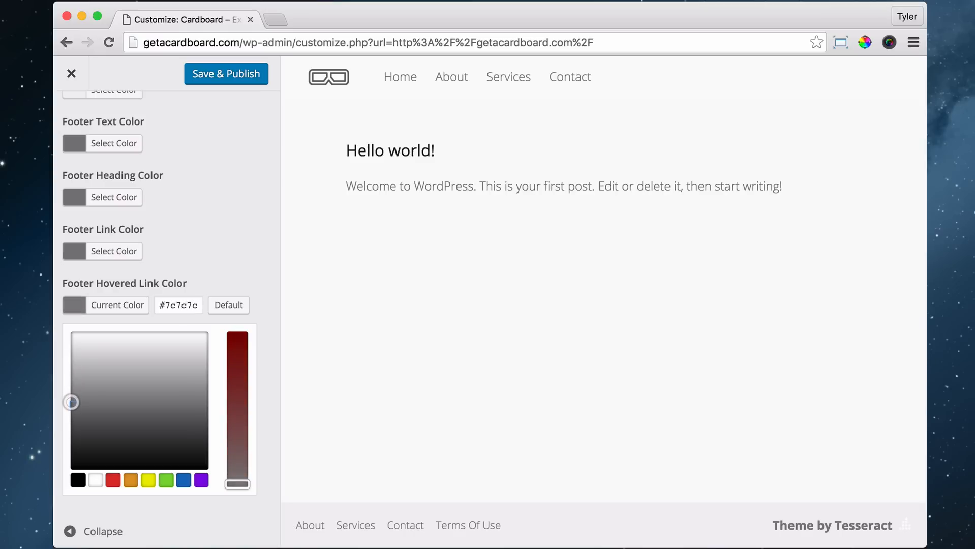
pyautogui.moveTo(70, 402); pyautogui.dragTo(70, 420)
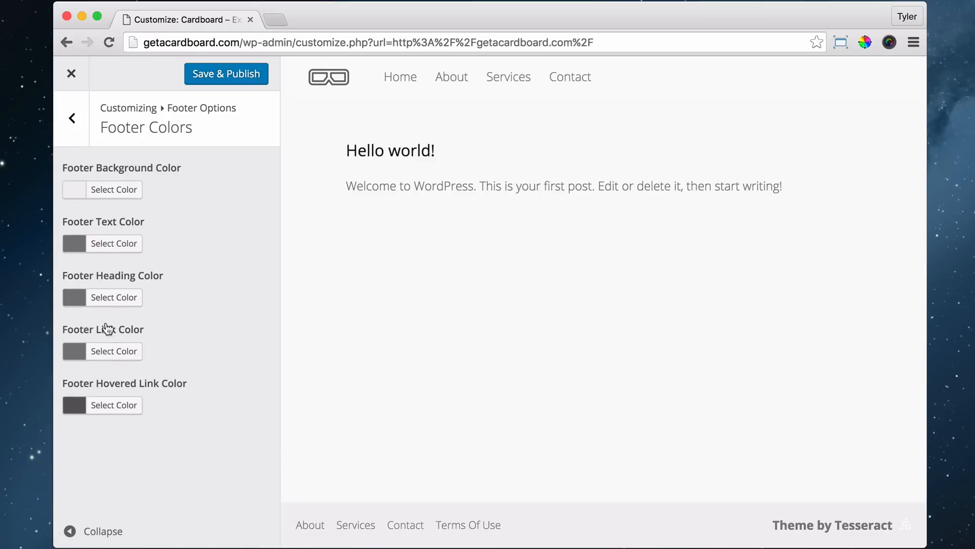
pyautogui.click(71, 118)
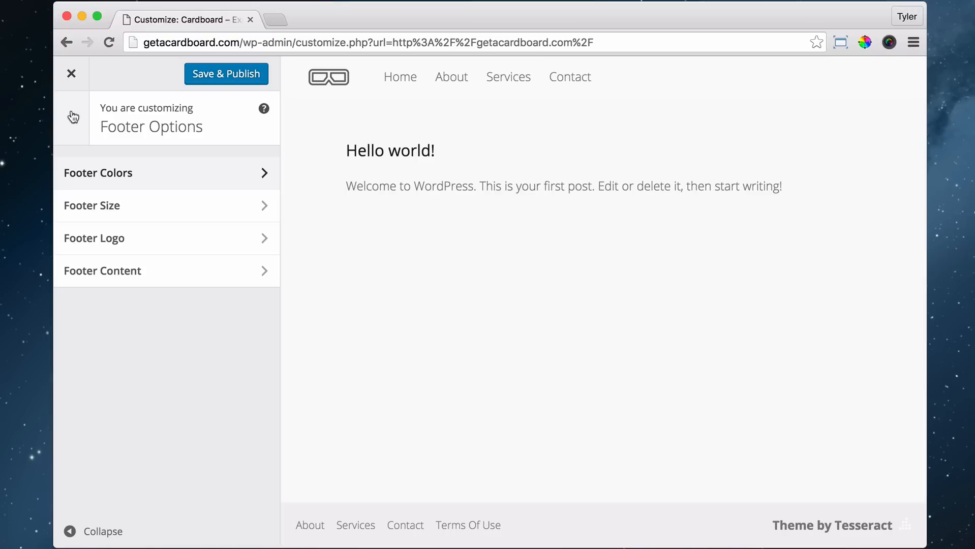
# Test taller and shorter Footer Height values, settle low, and keep footer width Default.
pyautogui.click(92, 205)
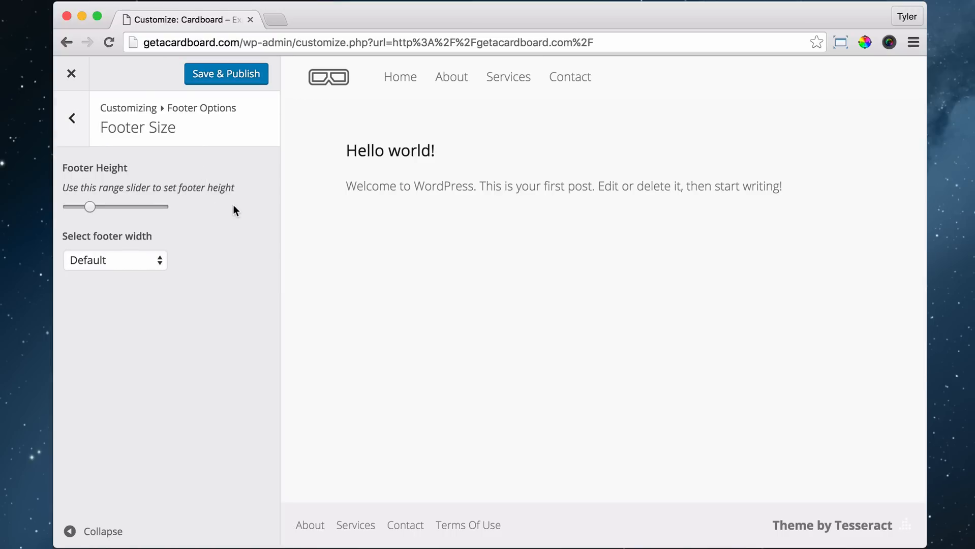
pyautogui.moveTo(90, 206)
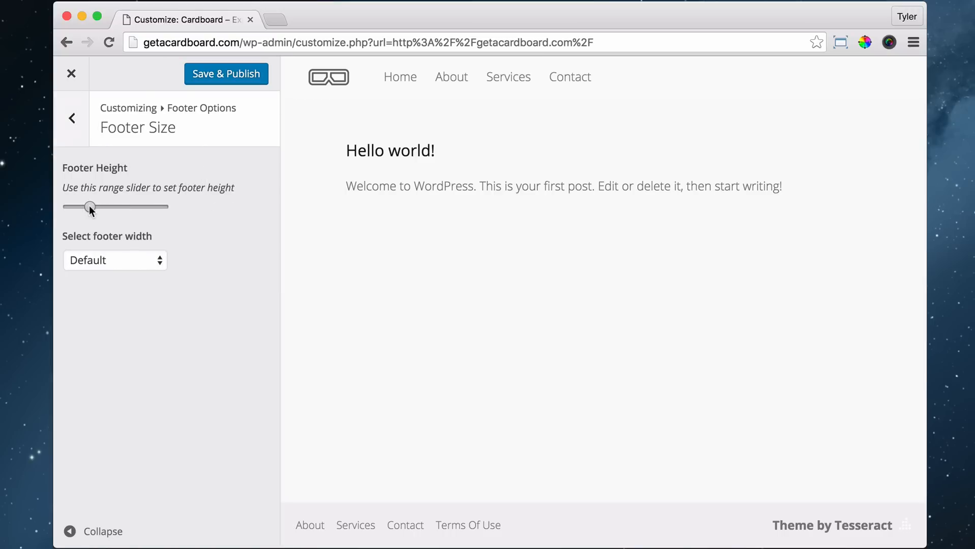
pyautogui.moveTo(89, 206); pyautogui.dragTo(161, 206)
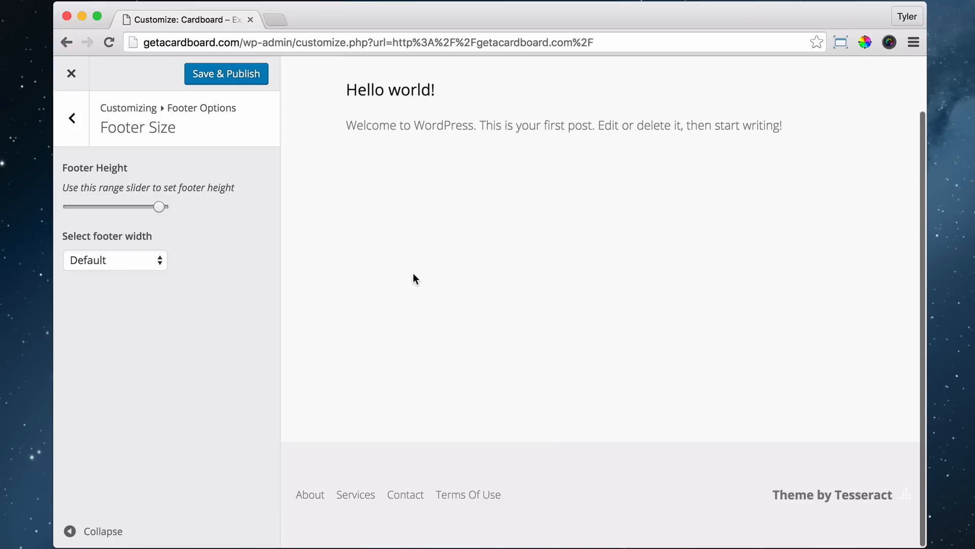
pyautogui.moveTo(161, 207); pyautogui.dragTo(90, 206)
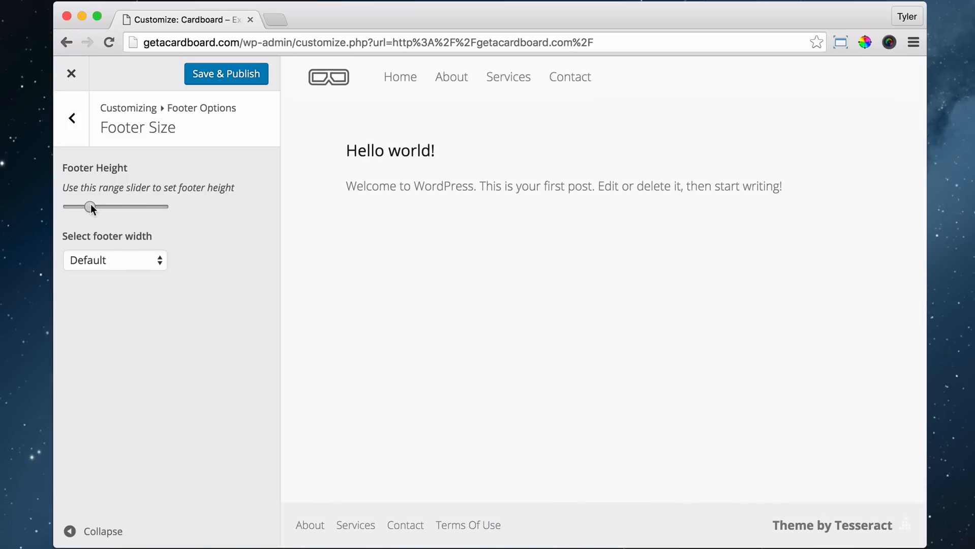
pyautogui.moveTo(90, 207); pyautogui.dragTo(72, 207)
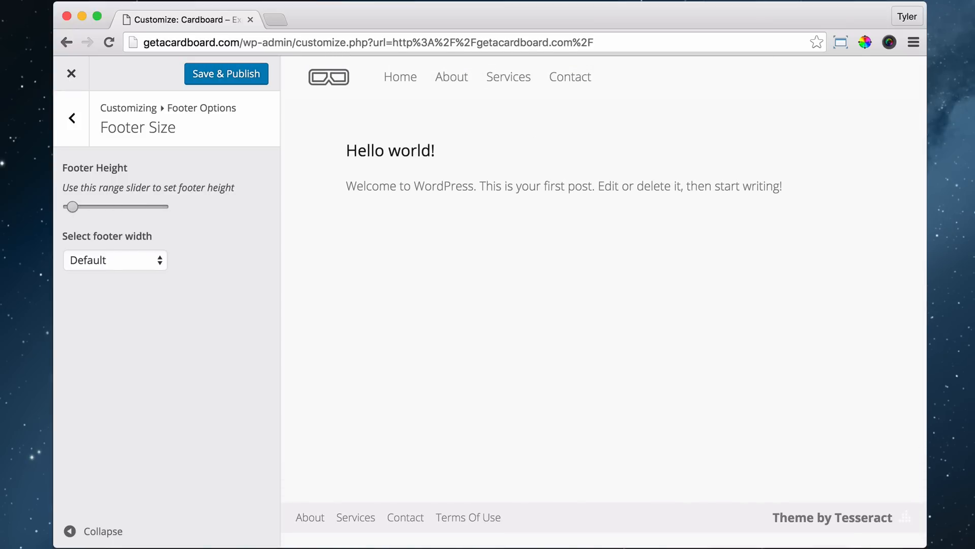
pyautogui.moveTo(73, 206); pyautogui.dragTo(90, 206)
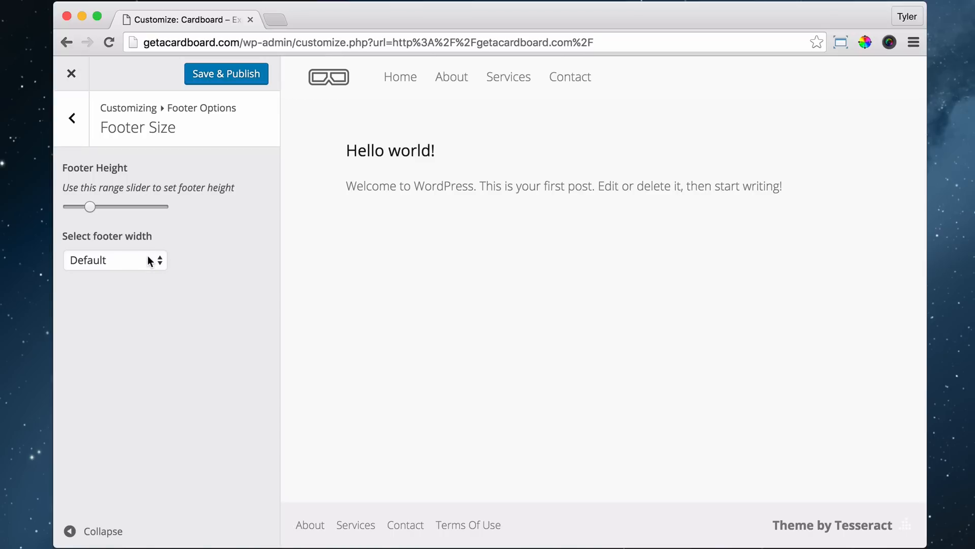
pyautogui.moveTo(304, 464)
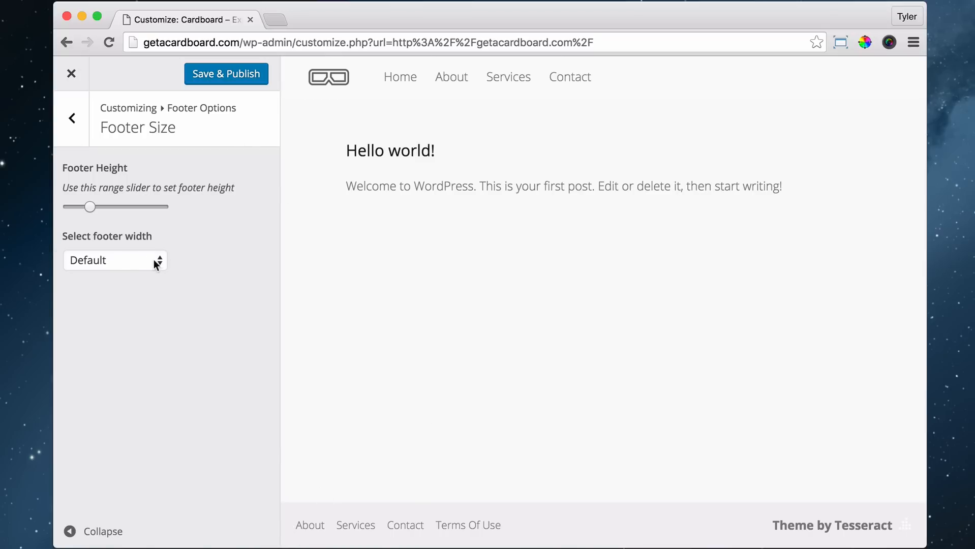
pyautogui.click(114, 260)
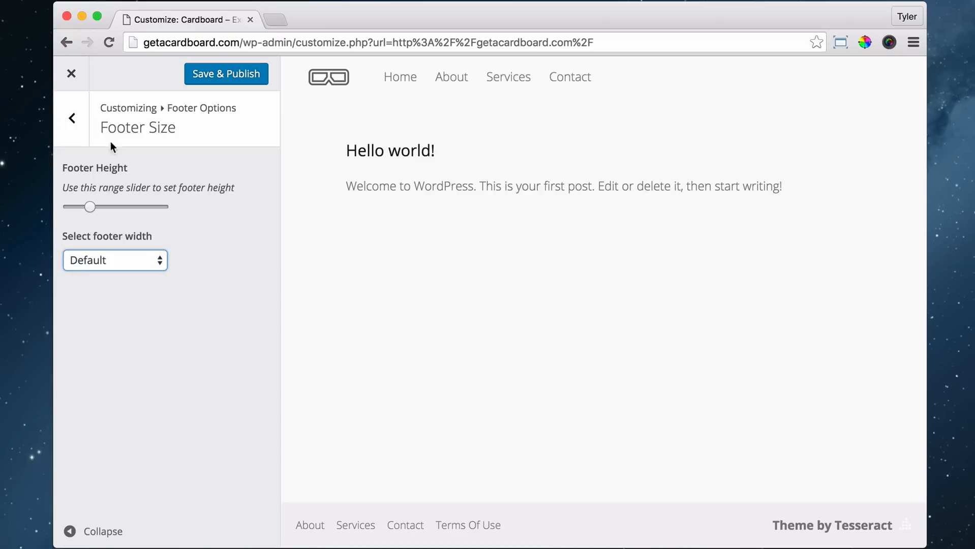
# Toggle Footer Logo's 'use a different logo image' option on and off, leaving none chosen.
pyautogui.click(71, 118)
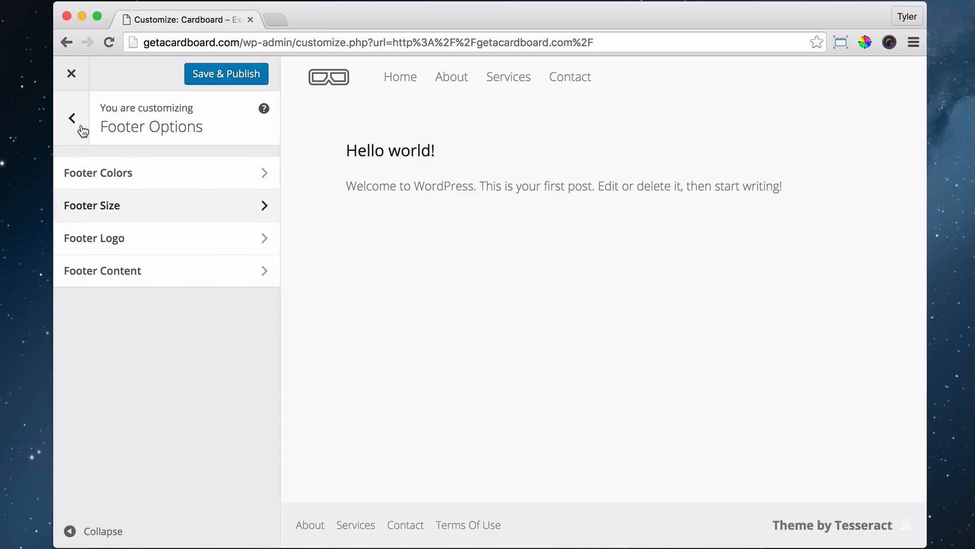
pyautogui.click(94, 238)
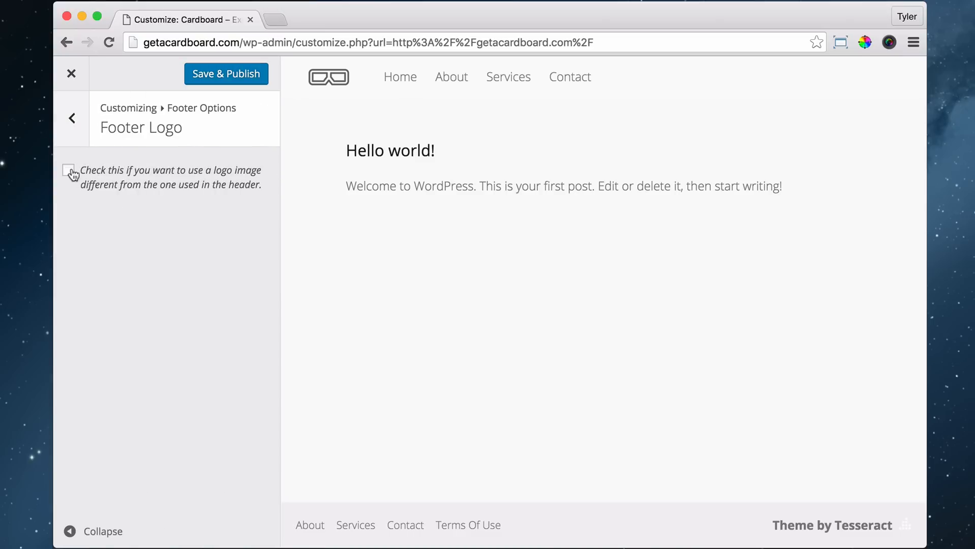
pyautogui.click(70, 170)
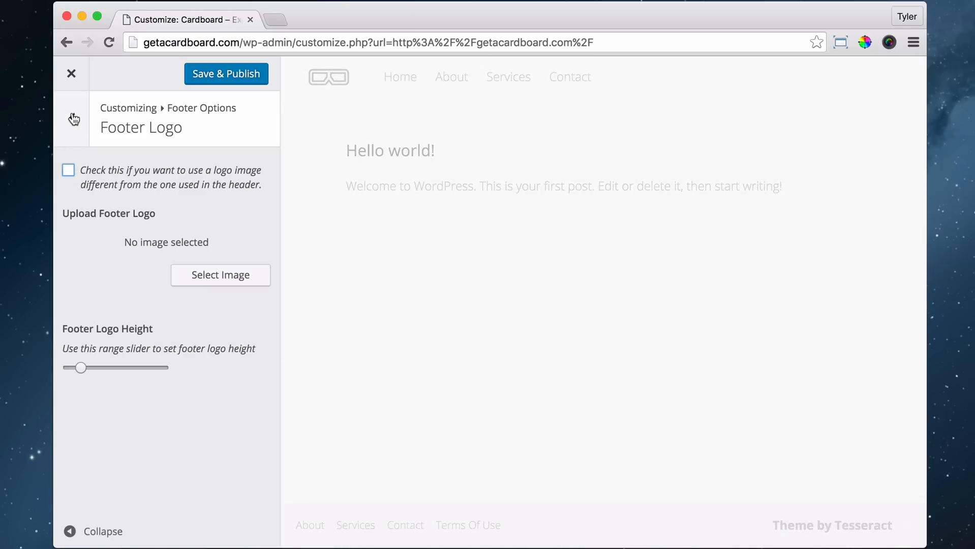
pyautogui.click(68, 170)
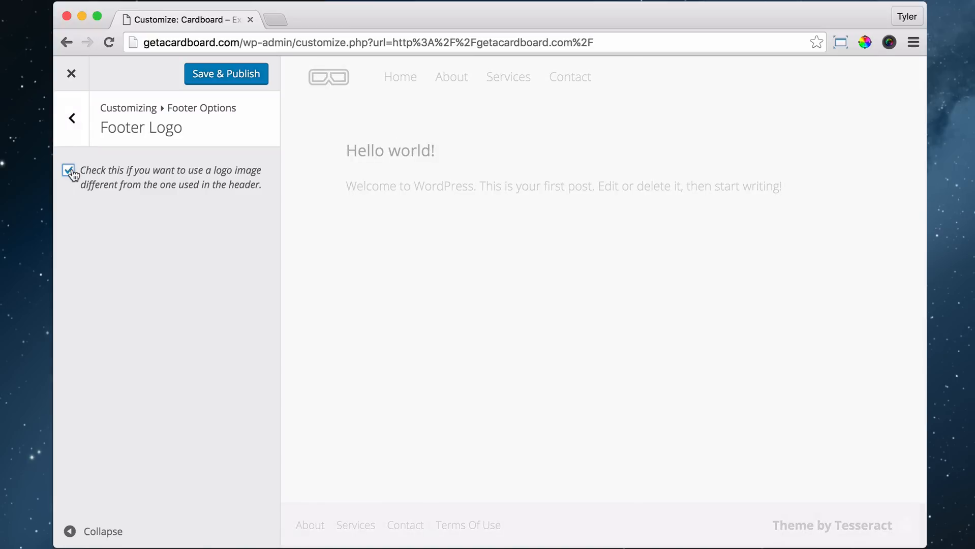
pyautogui.click(69, 170)
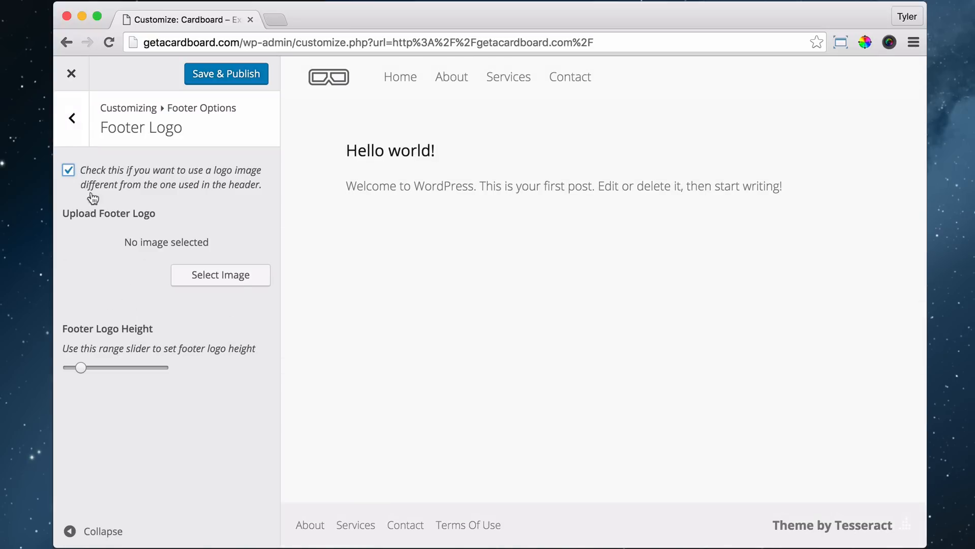
pyautogui.moveTo(323, 530)
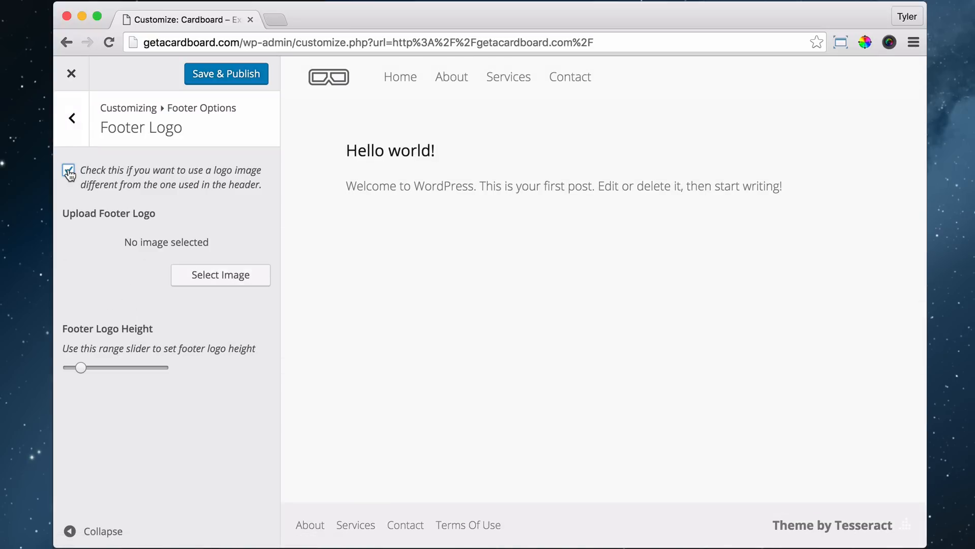
pyautogui.click(72, 118)
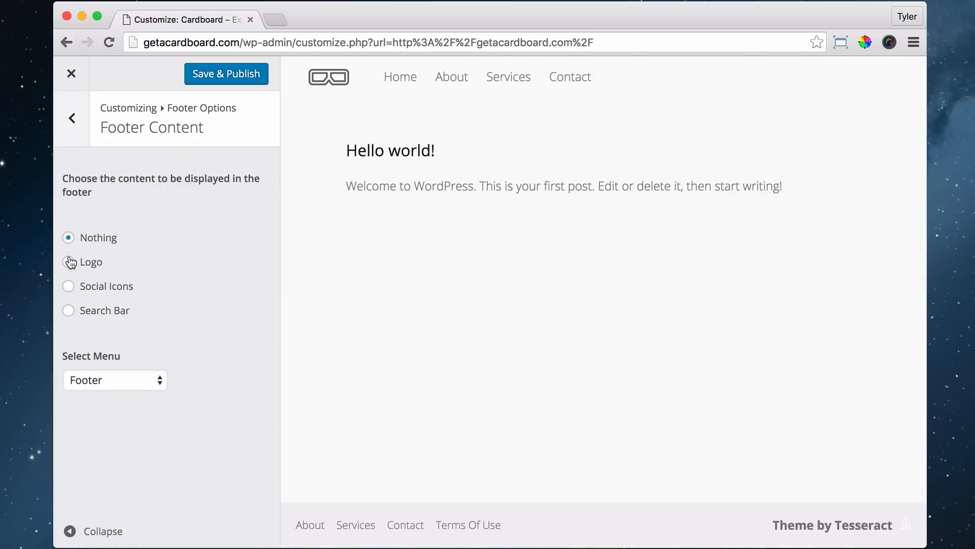
# Try Logo as the footer content, then set it back to Nothing.
pyautogui.click(69, 262)
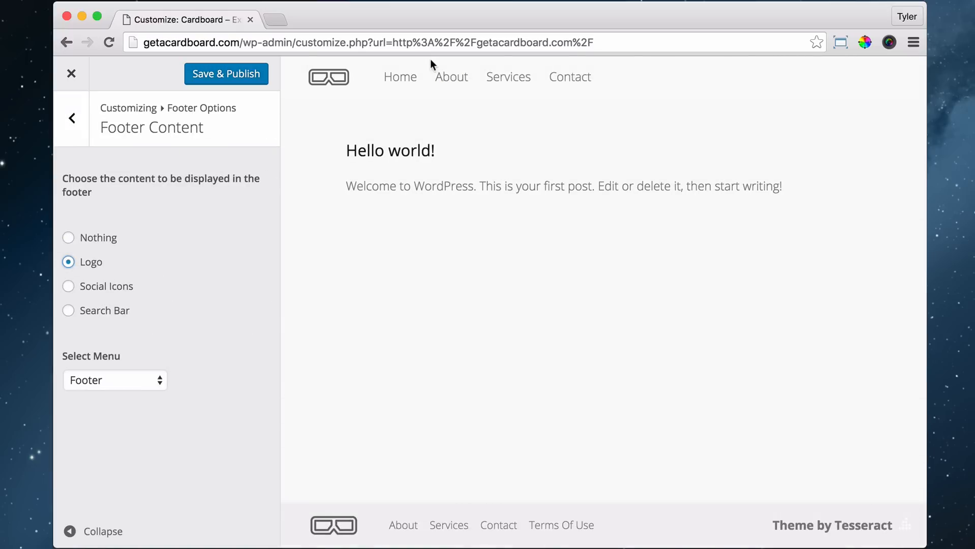
pyautogui.moveTo(348, 427)
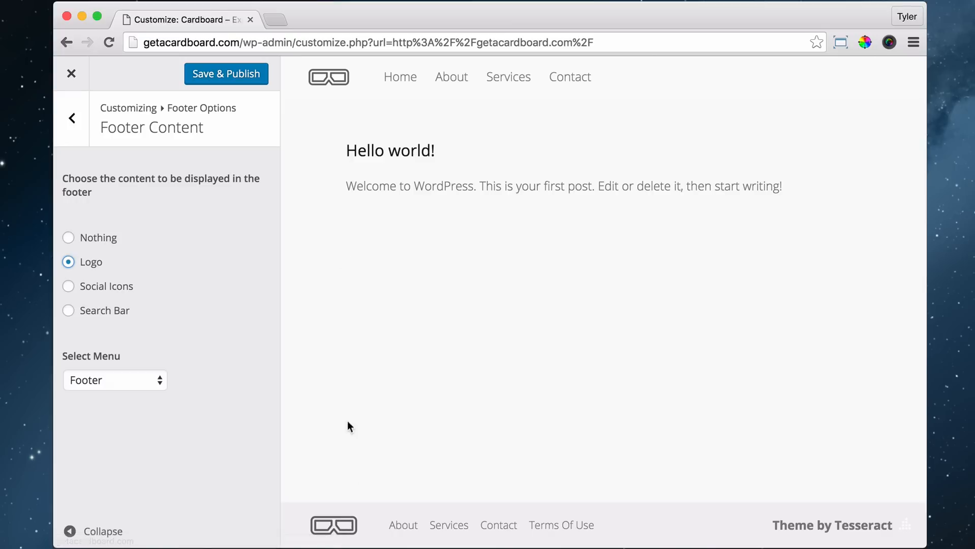
pyautogui.moveTo(221, 349)
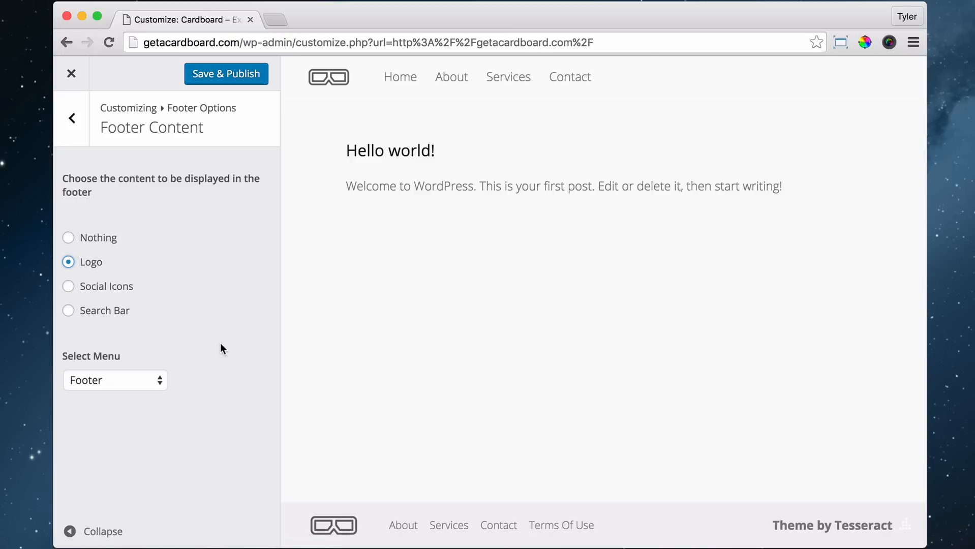
pyautogui.moveTo(226, 349)
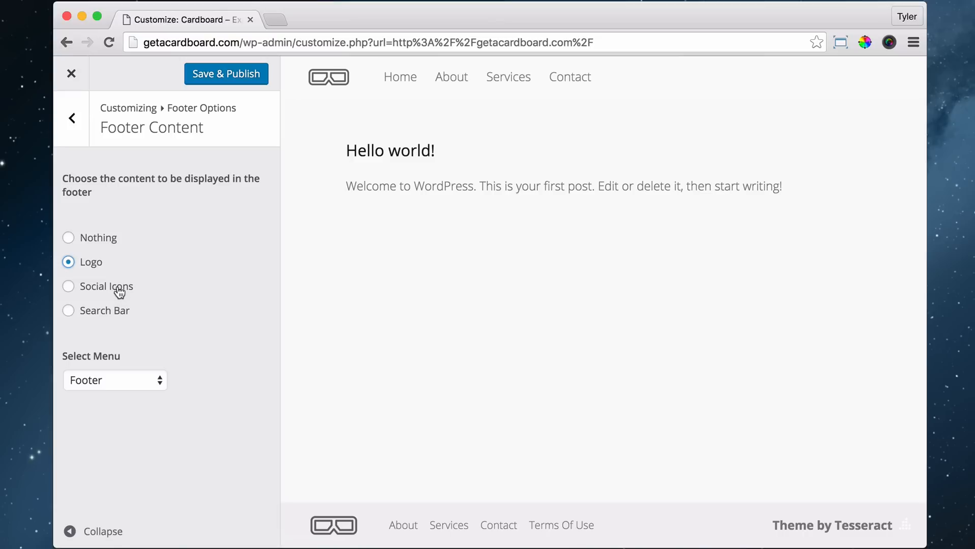
pyautogui.moveTo(128, 299)
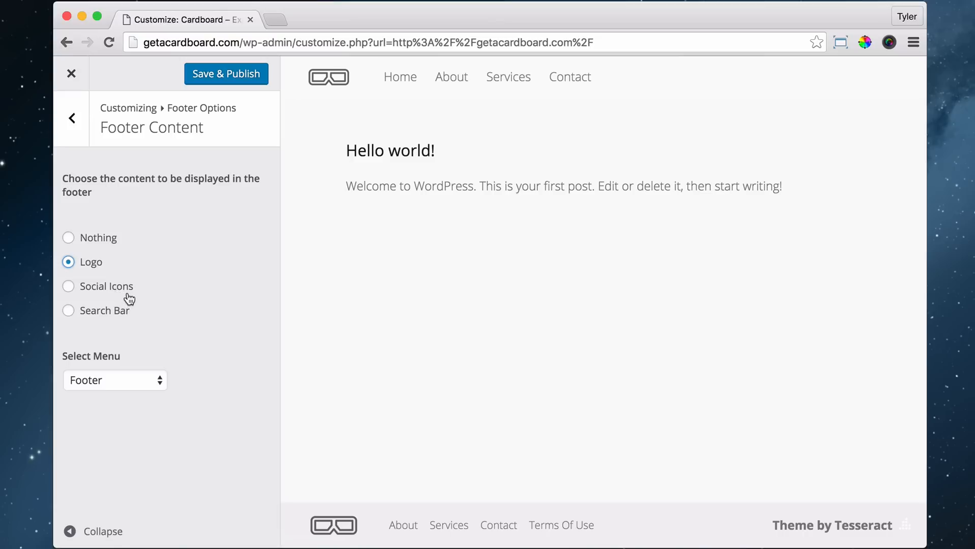
pyautogui.moveTo(134, 306)
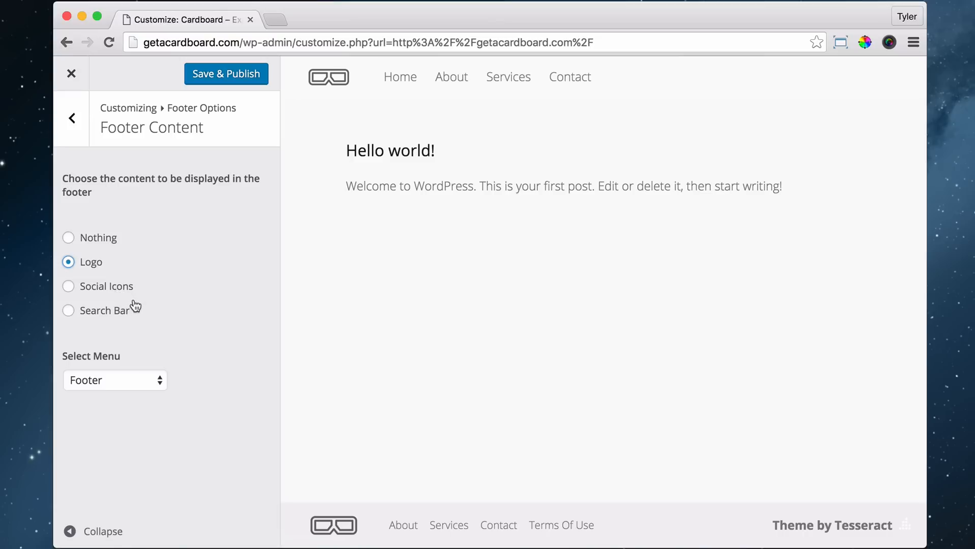
pyautogui.click(67, 237)
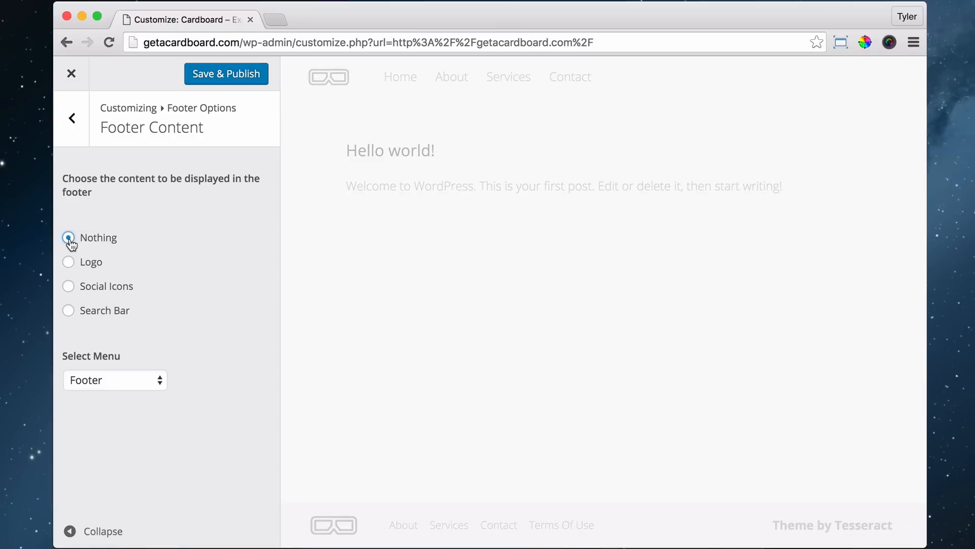
pyautogui.click(69, 238)
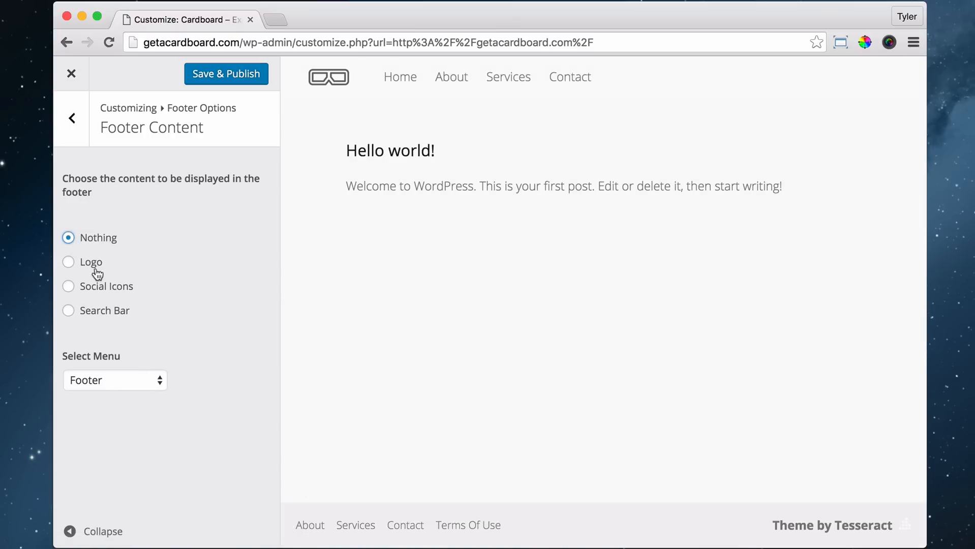
pyautogui.moveTo(109, 309)
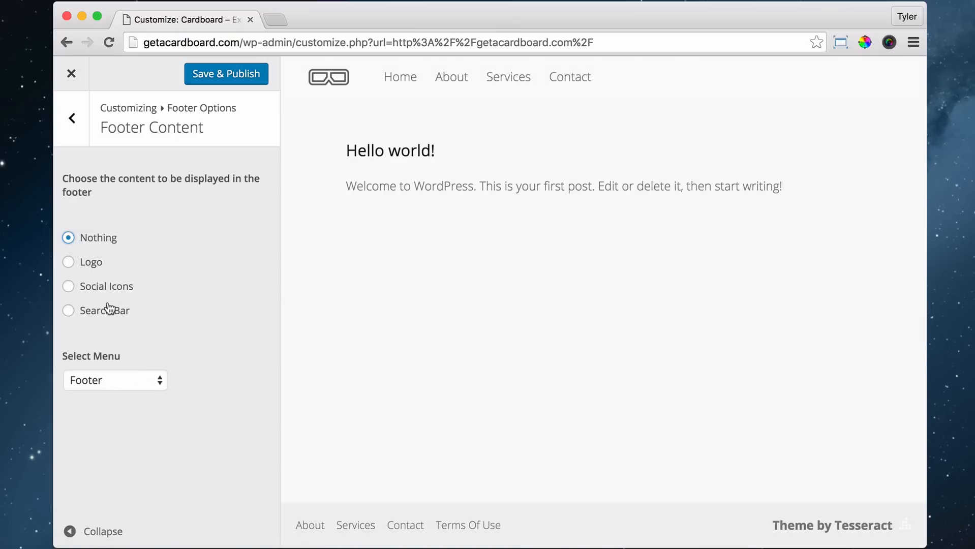
# Save and publish the footer changes and exit the customizer.
pyautogui.click(226, 74)
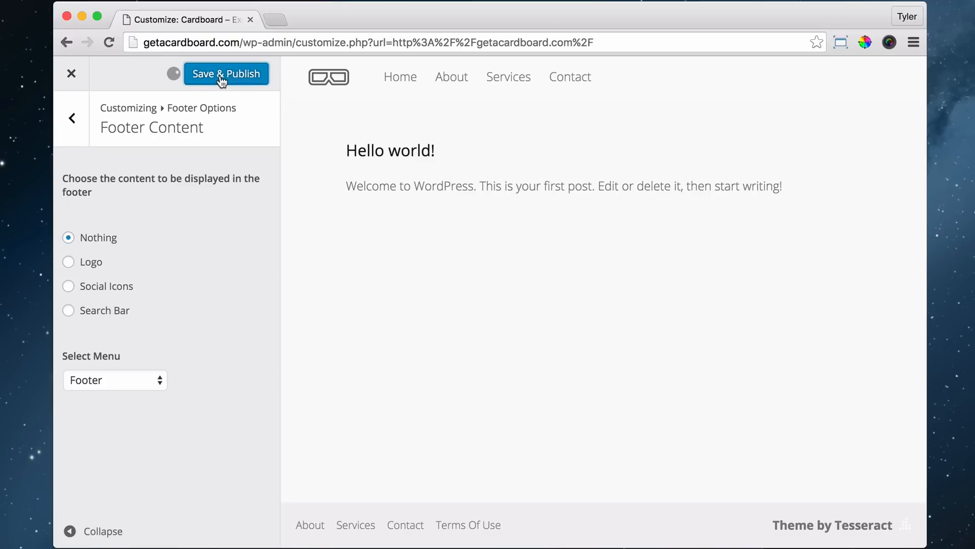
pyautogui.click(226, 73)
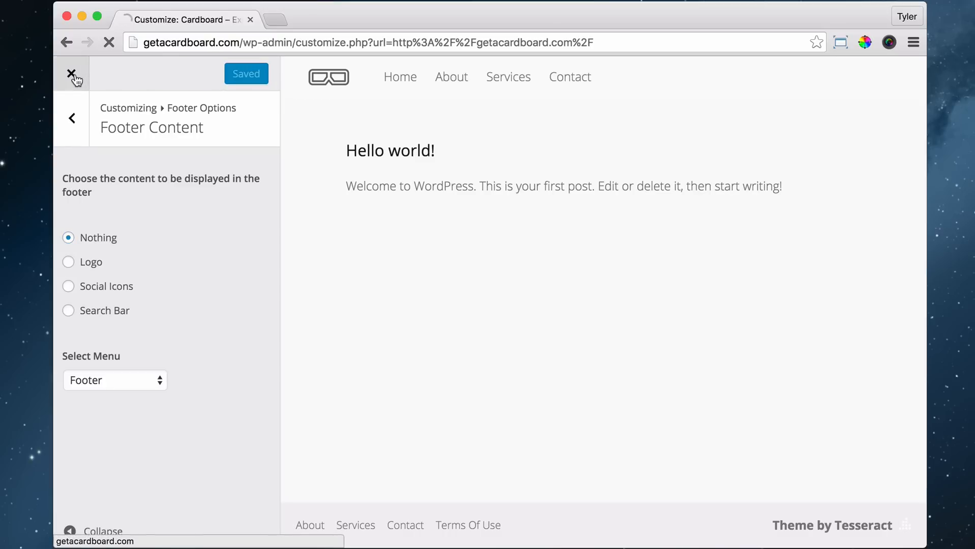
pyautogui.click(74, 73)
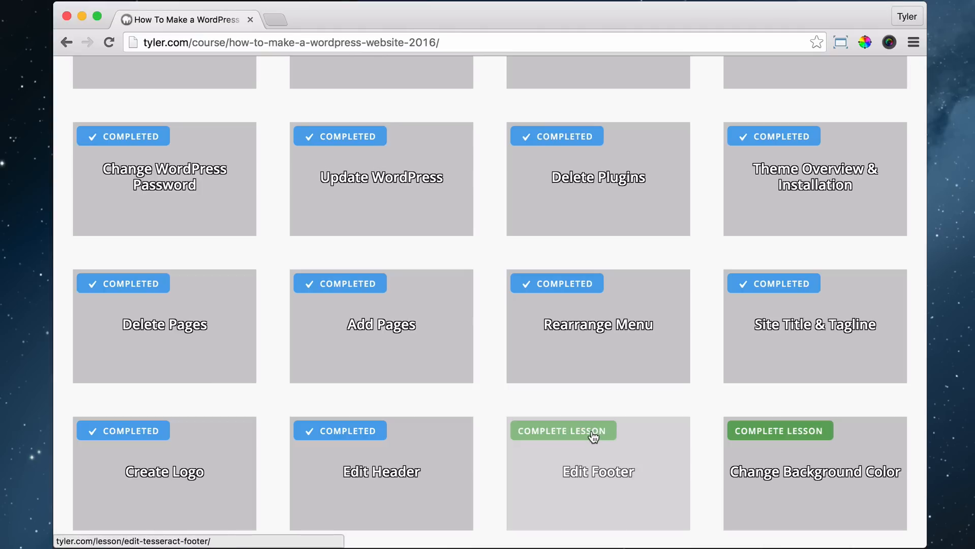
# Mark the Edit Footer lesson complete and scroll to check the 56% course progress.
pyautogui.click(562, 430)
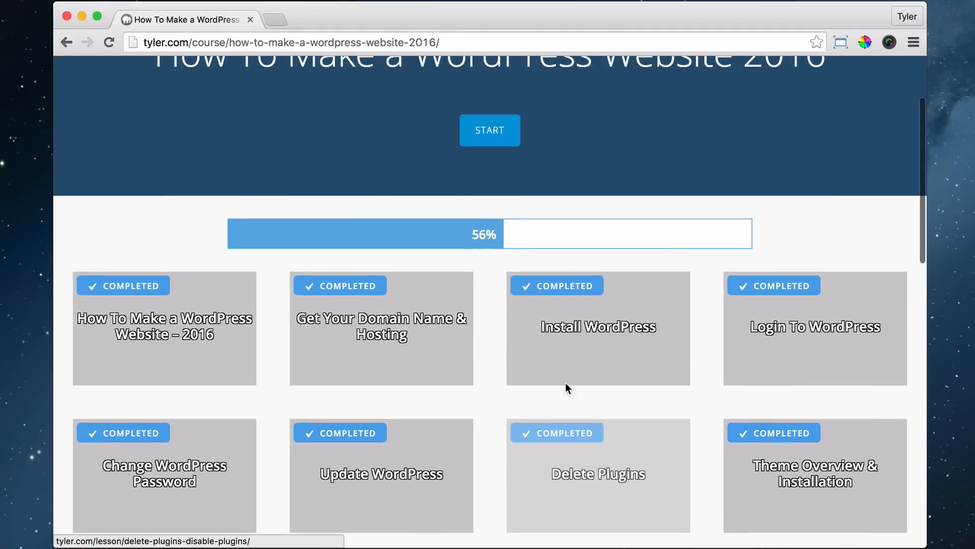
pyautogui.scroll(-3)
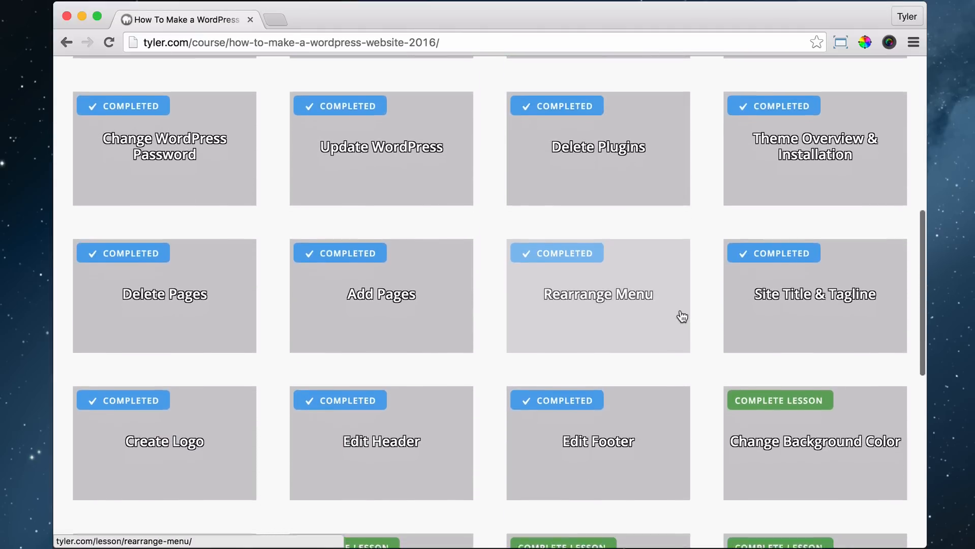